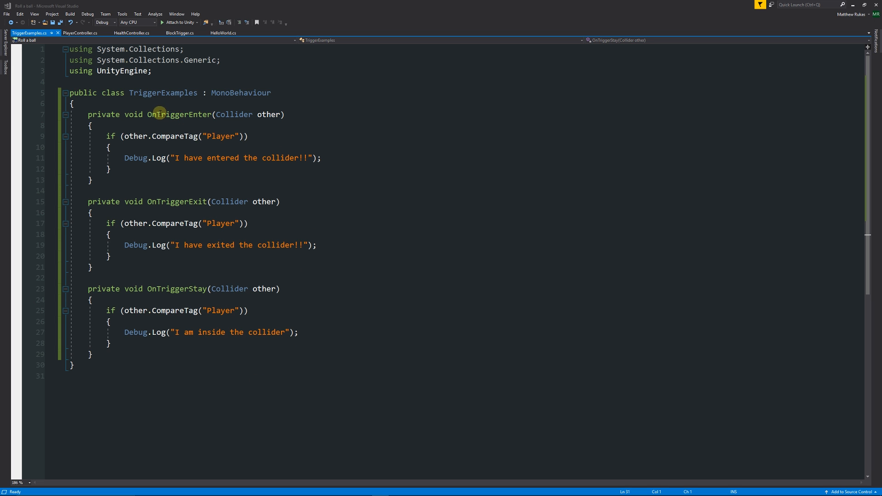
pyautogui.moveTo(130, 134)
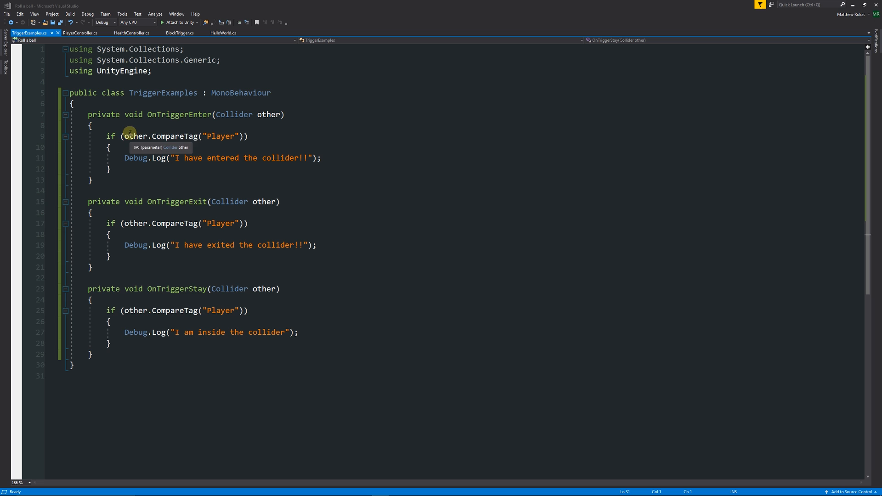
pyautogui.moveTo(207, 166)
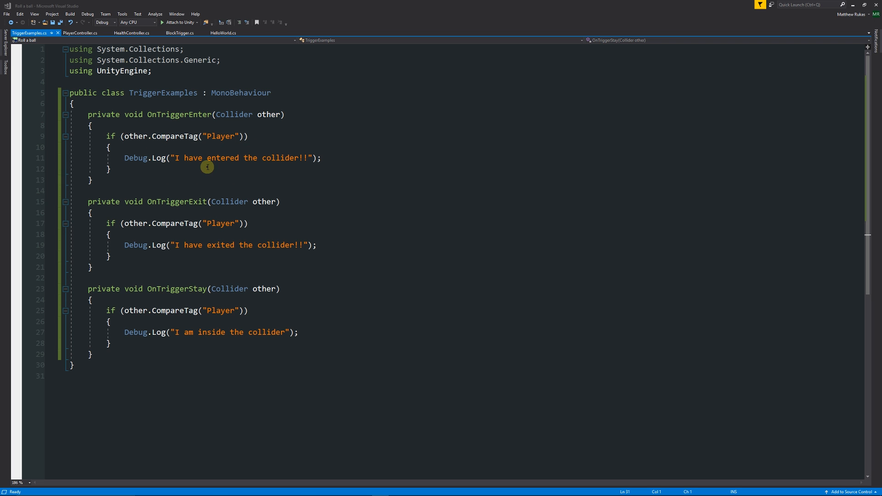
pyautogui.moveTo(357, 194)
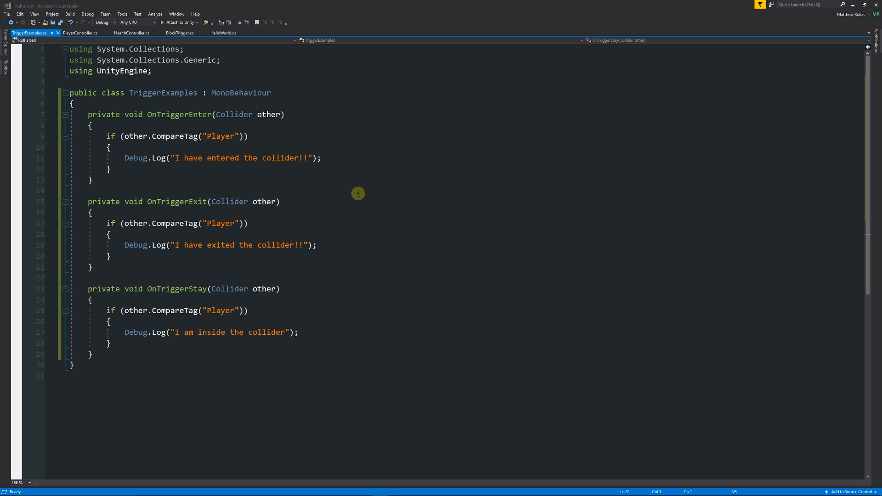
pyautogui.moveTo(211, 116)
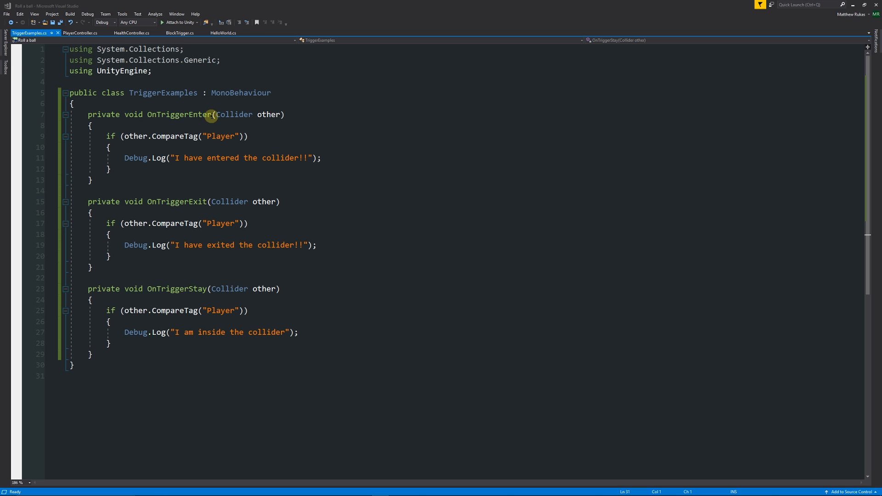
pyautogui.moveTo(197, 206)
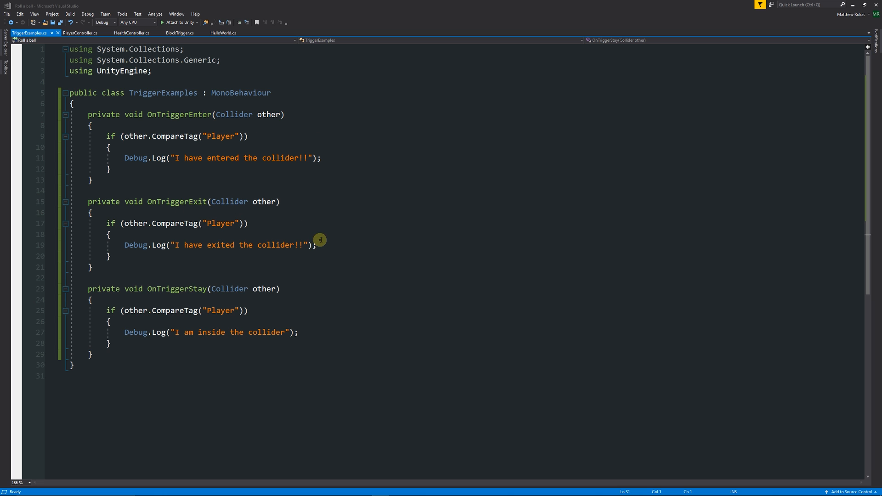
pyautogui.moveTo(500, 253)
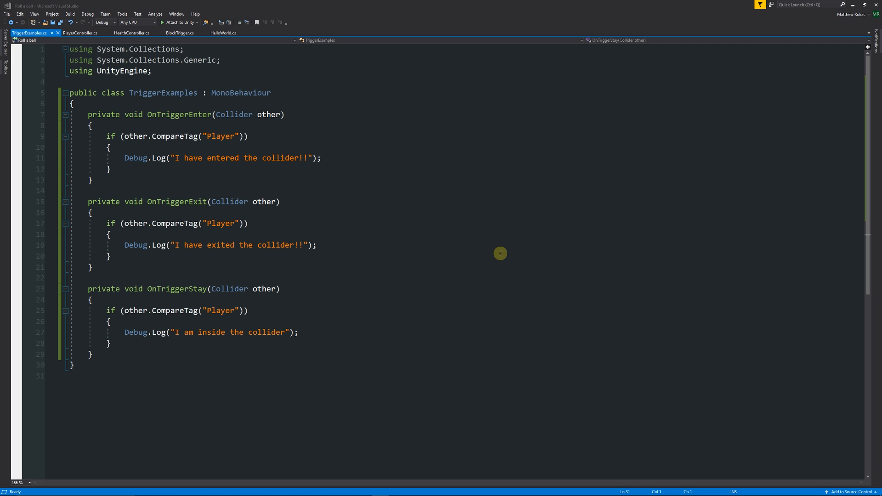
pyautogui.moveTo(286, 288)
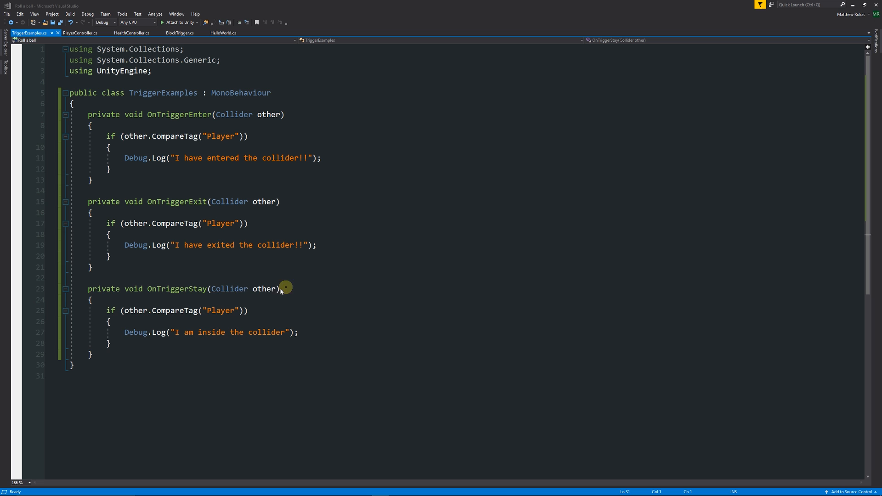
pyautogui.moveTo(339, 272)
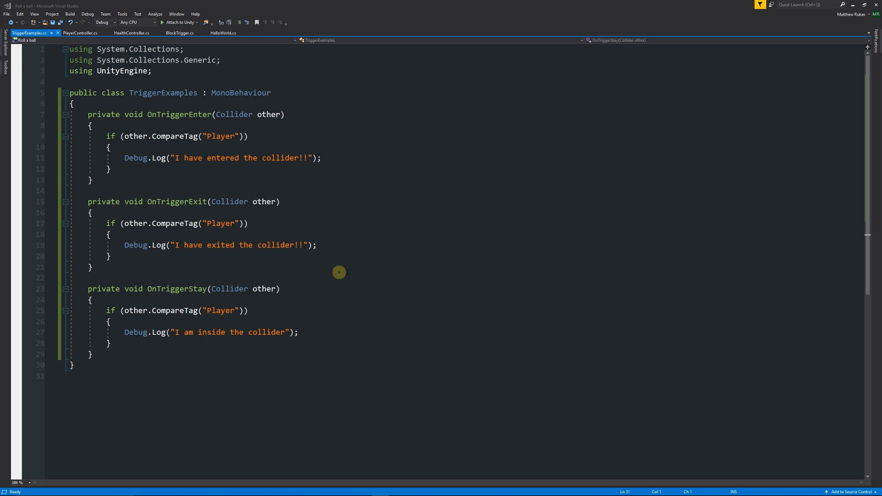
pyautogui.moveTo(408, 324)
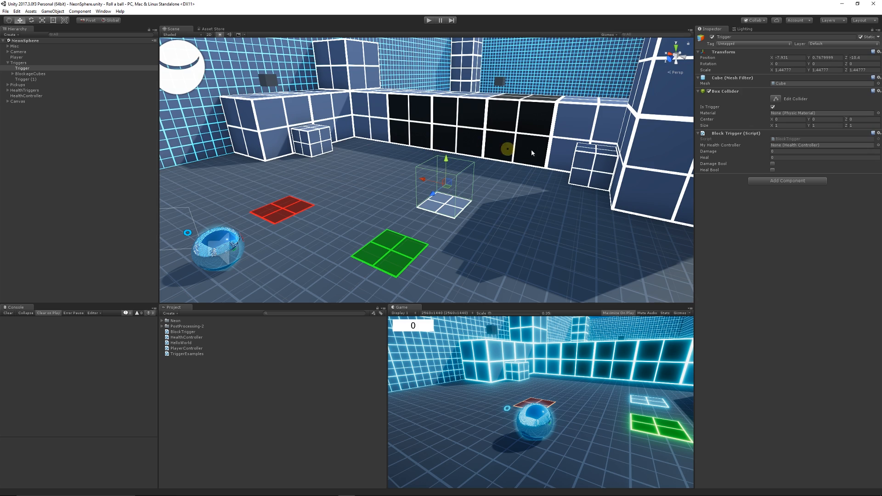
pyautogui.moveTo(755, 142)
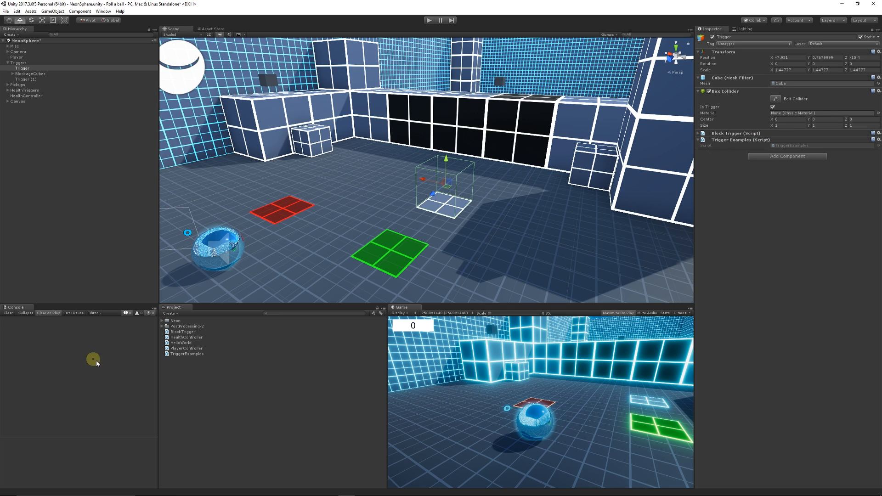
# Enter Play mode with TriggerExamples attached to the Trigger cube.
pyautogui.click(429, 21)
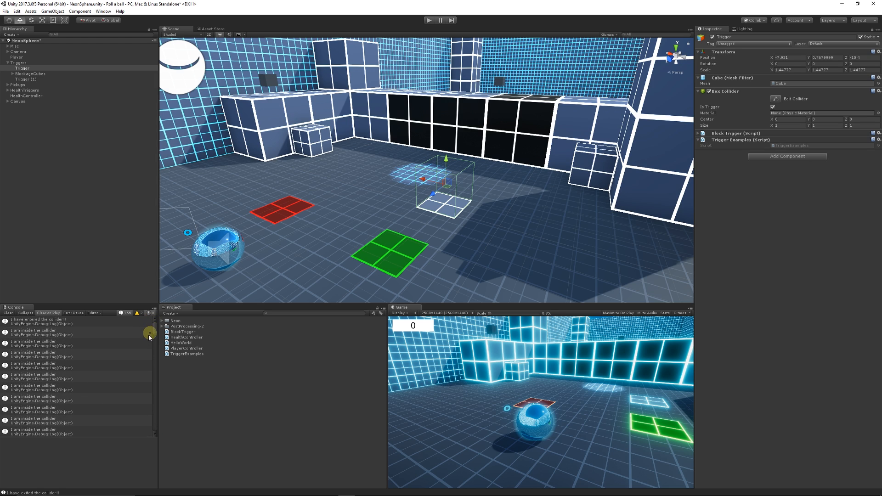
pyautogui.moveTo(57, 321)
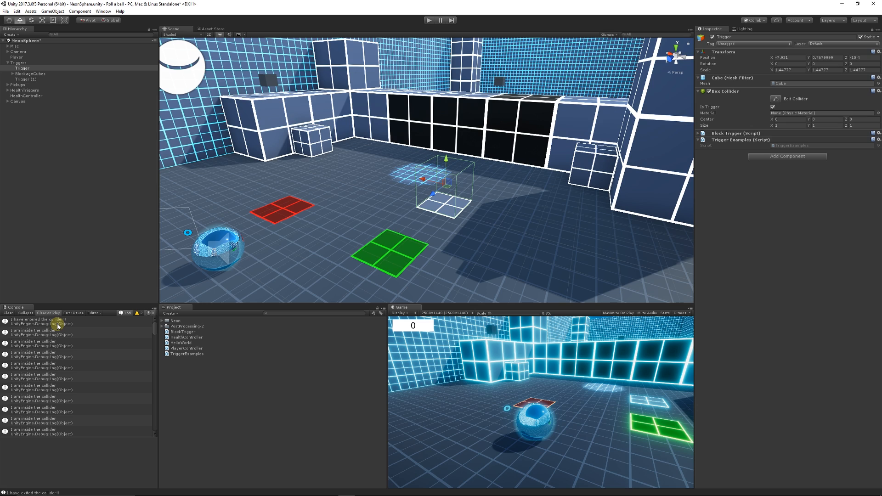
pyautogui.moveTo(66, 325)
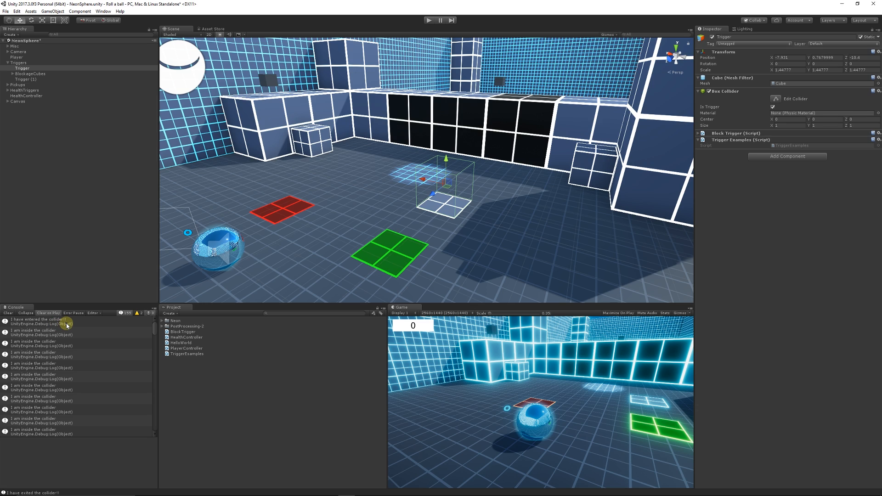
pyautogui.moveTo(59, 337)
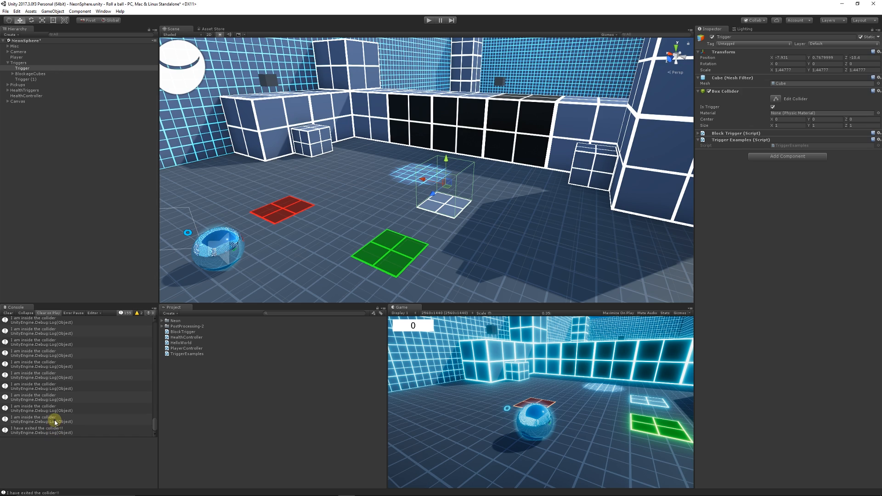
# Stop Play mode once the console shows the inside and exited-collider logs.
pyautogui.click(426, 21)
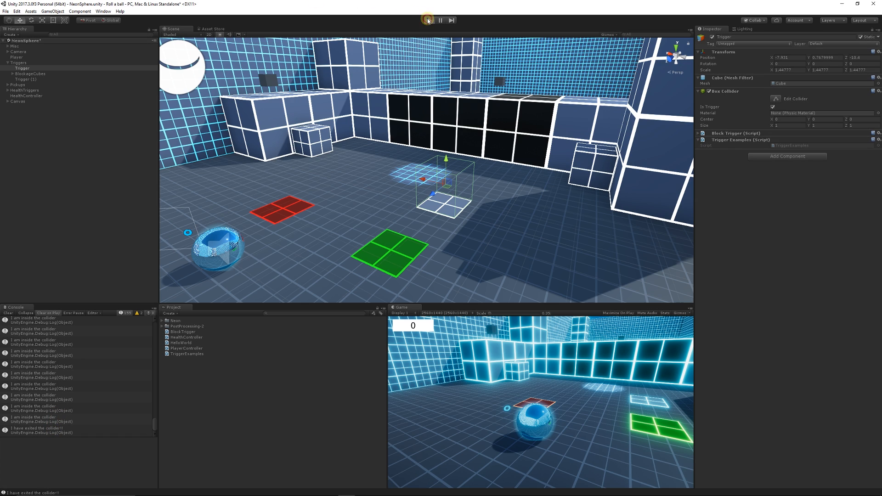